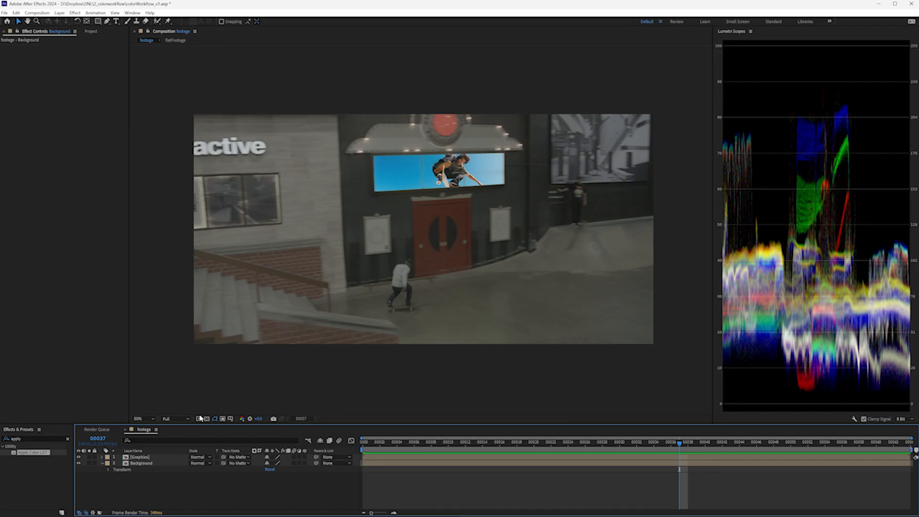
Step: Grade the Background footage with Levels, Hue/Saturation, and a second green-channel Levels
left_click(135, 464)
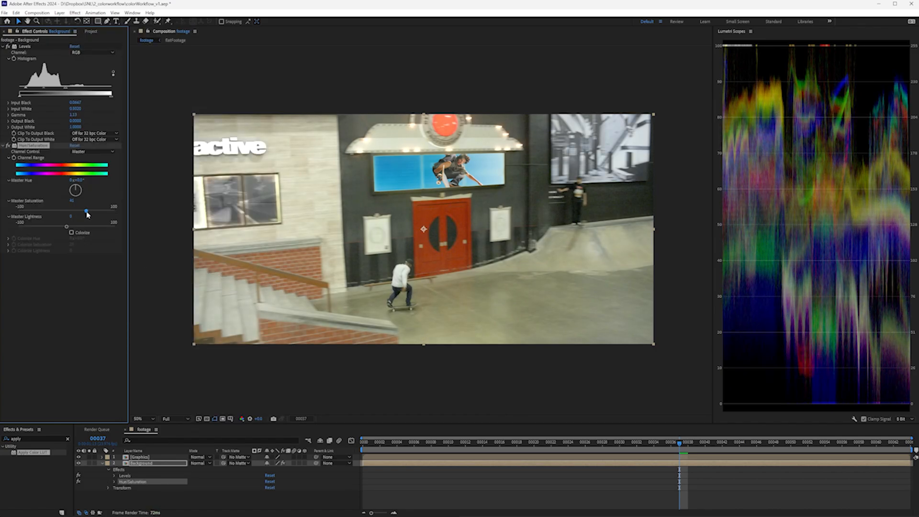
left_click(71, 13)
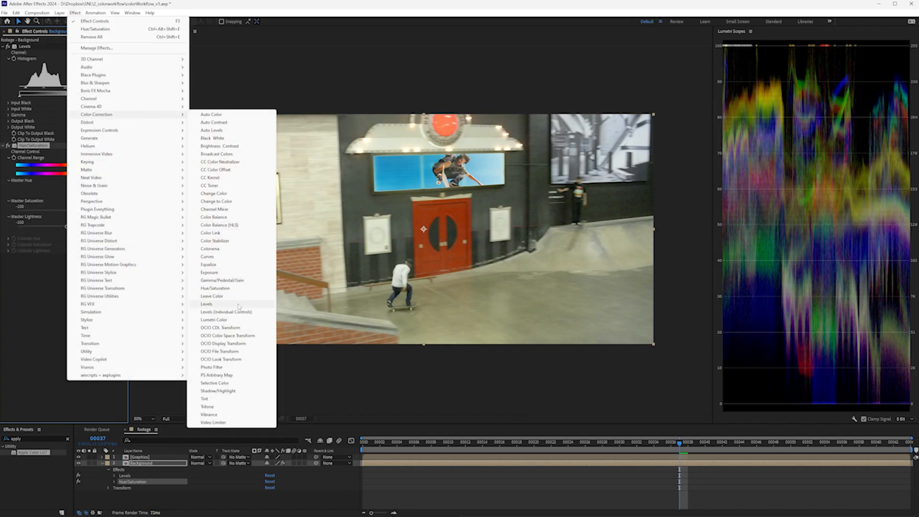
left_click(206, 304)
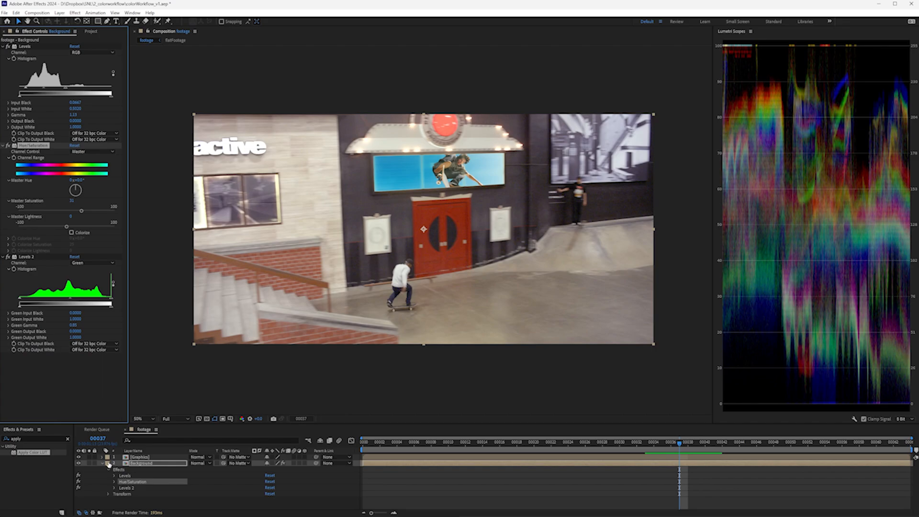
Step: Apply Lumetri Color to the Graphics layer with warmer temperature, tint, saturation, lower highlights
left_click(71, 14)
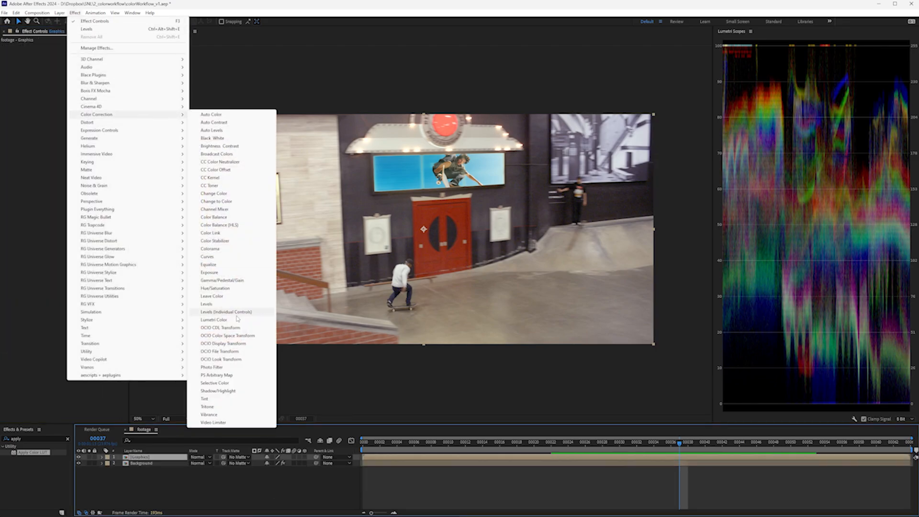
left_click(213, 320)
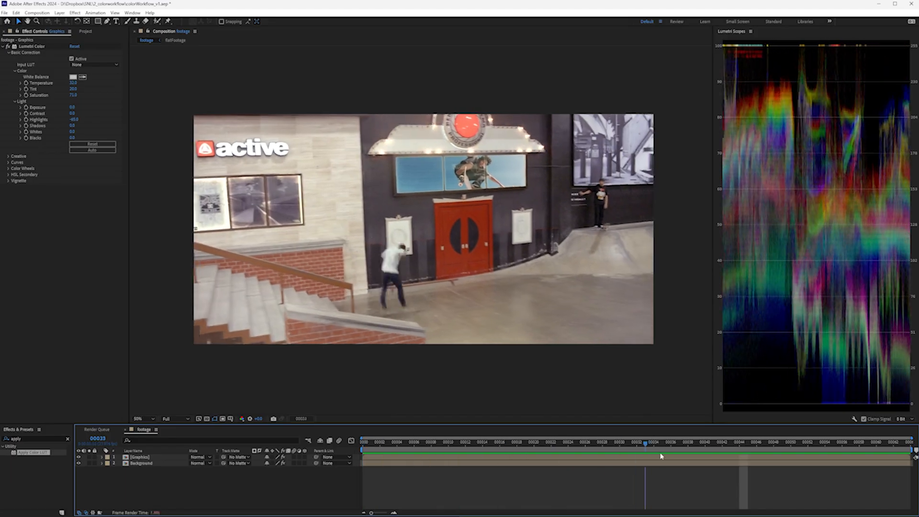
left_click(730, 455)
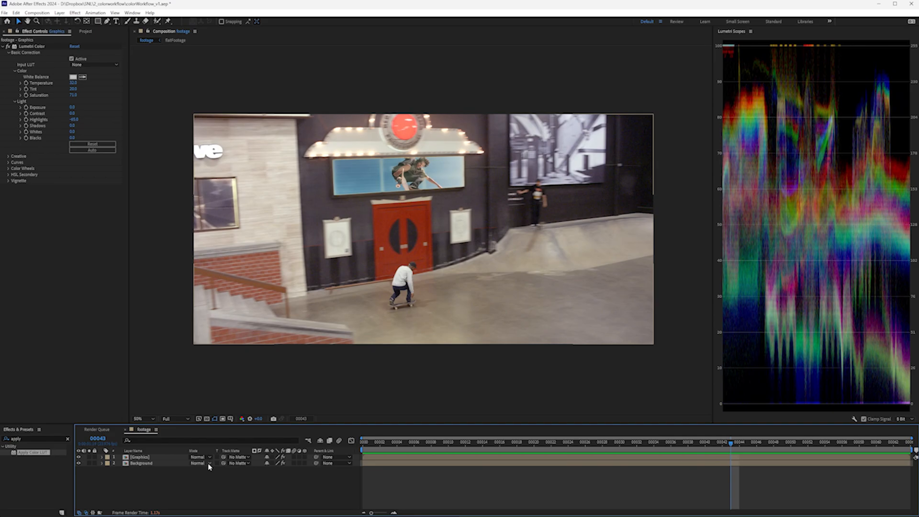
Step: Add an adjustment layer with Levels 2, Hue/Saturation and Levels, lowering its saturation
left_click(138, 476)
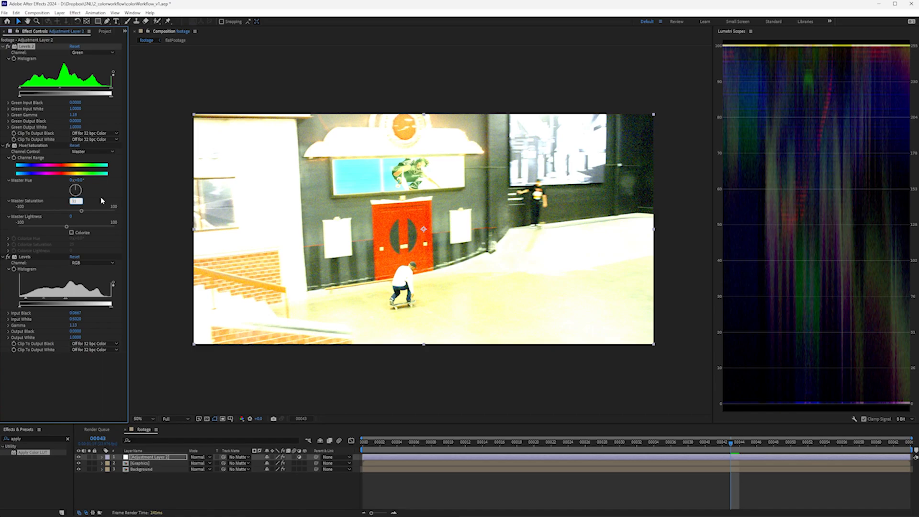
left_click_drag(75, 209, 52, 209)
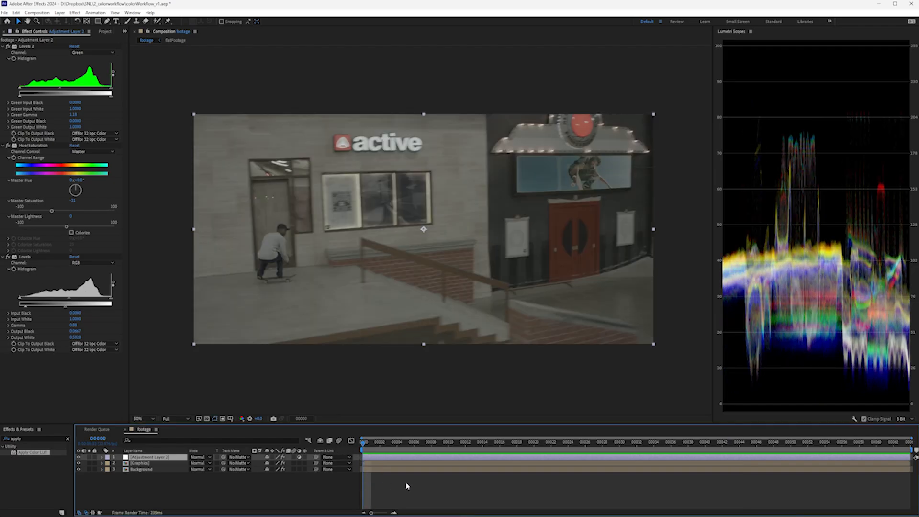
Step: Reverse the adjustment layer's Levels and saturation values, leaving Background 2 added
left_click(137, 472)
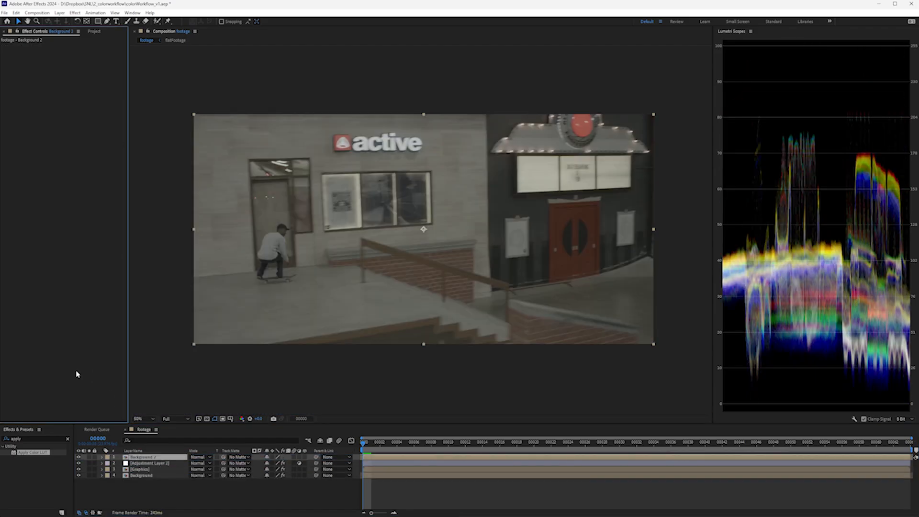
Step: Set the Background 2 copy's blend mode to Difference
left_click(198, 456)
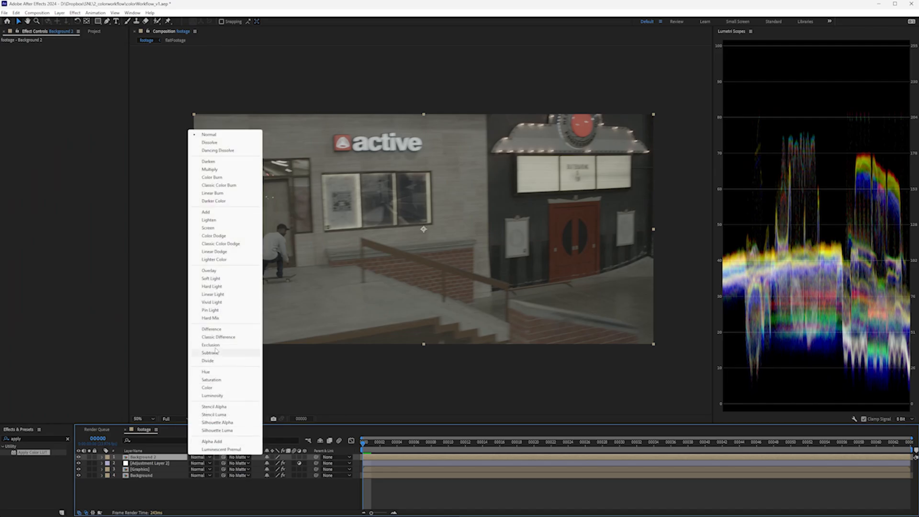
left_click(211, 329)
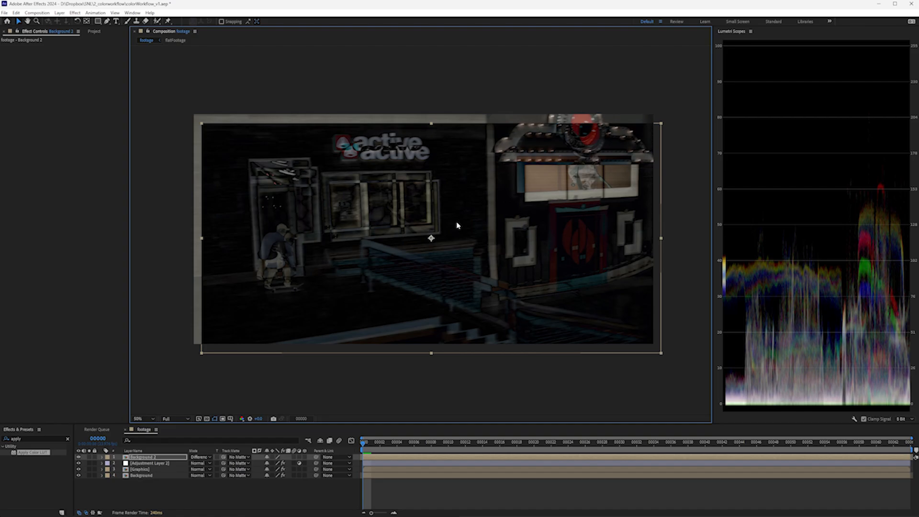
mouse_move(457, 224)
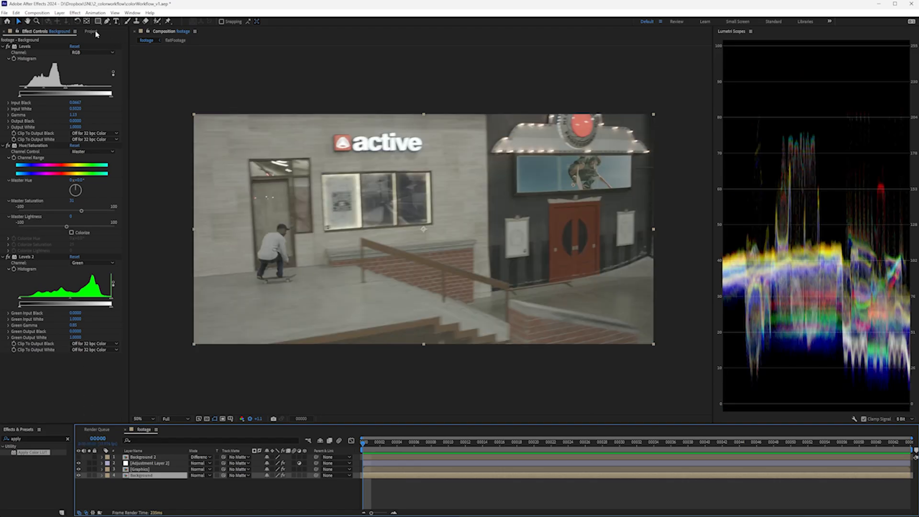
Step: Switch to the Project panel to show folders and compositions
left_click(89, 32)
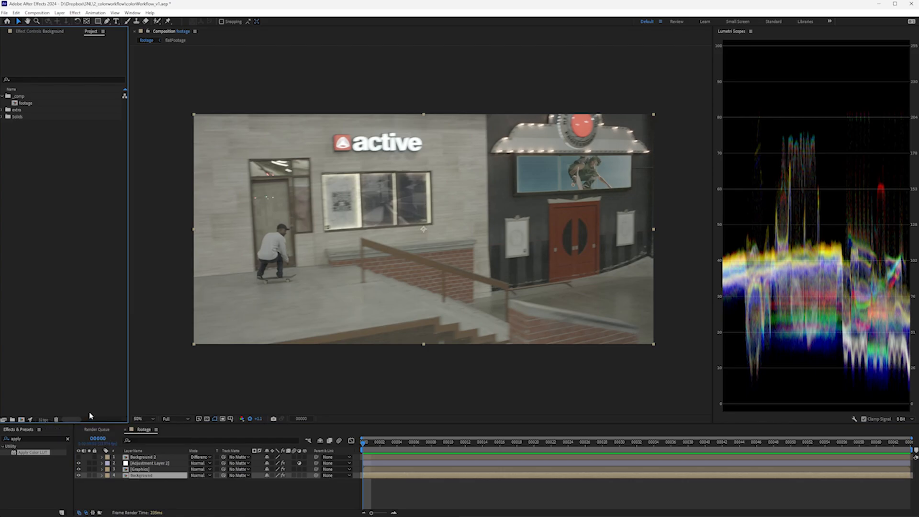
mouse_move(101, 480)
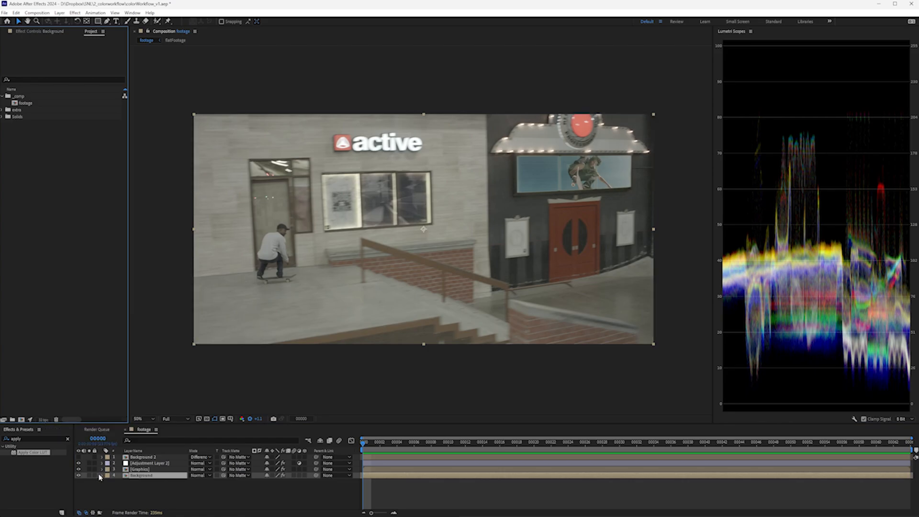